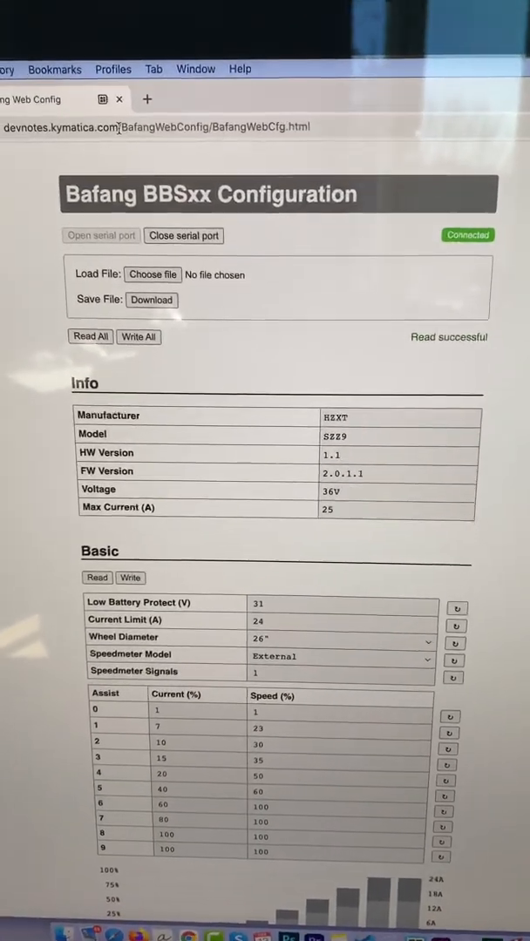
# - Scroll up to review the controller info after closing the serial connection
pyautogui.scroll(3)
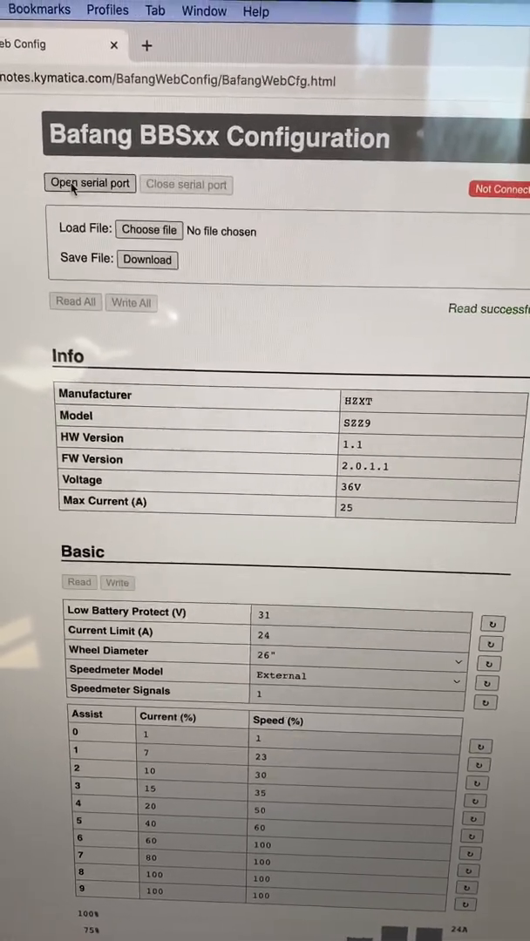
# - Reconnect via the paired USB Serial (cu.usbserial-14830) device and let Read All complete
pyautogui.click(89, 183)
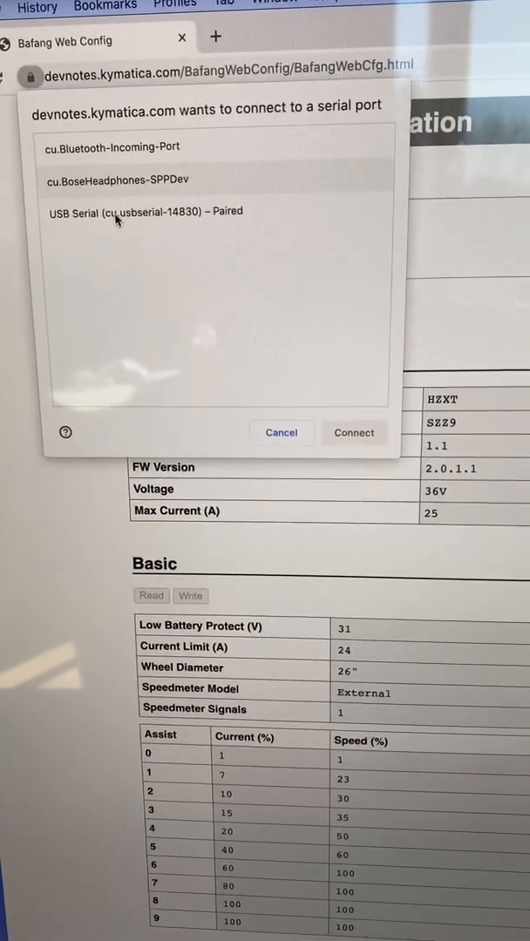
pyautogui.click(131, 211)
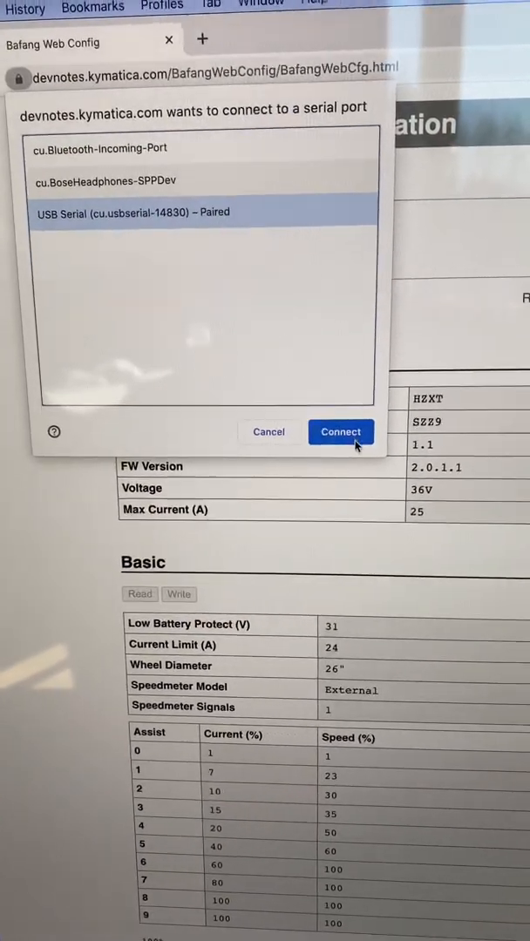
pyautogui.click(339, 432)
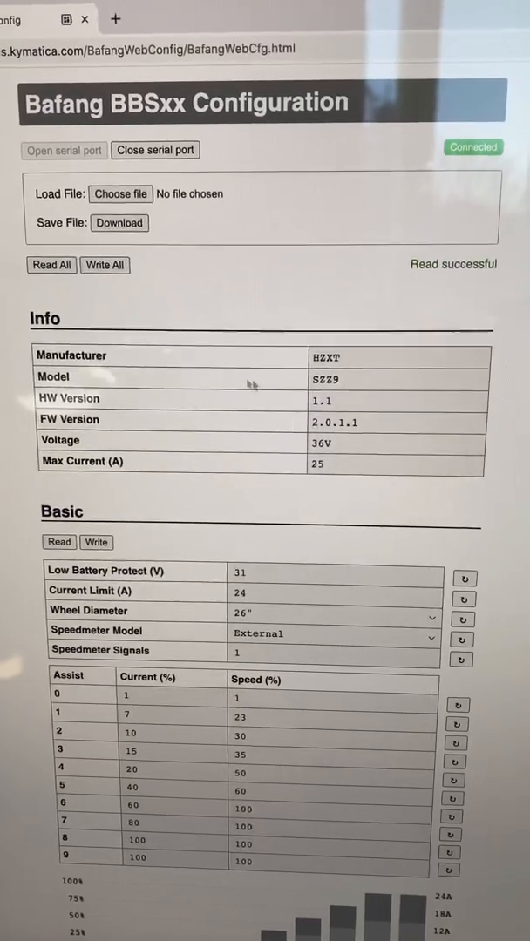
pyautogui.scroll(-3)
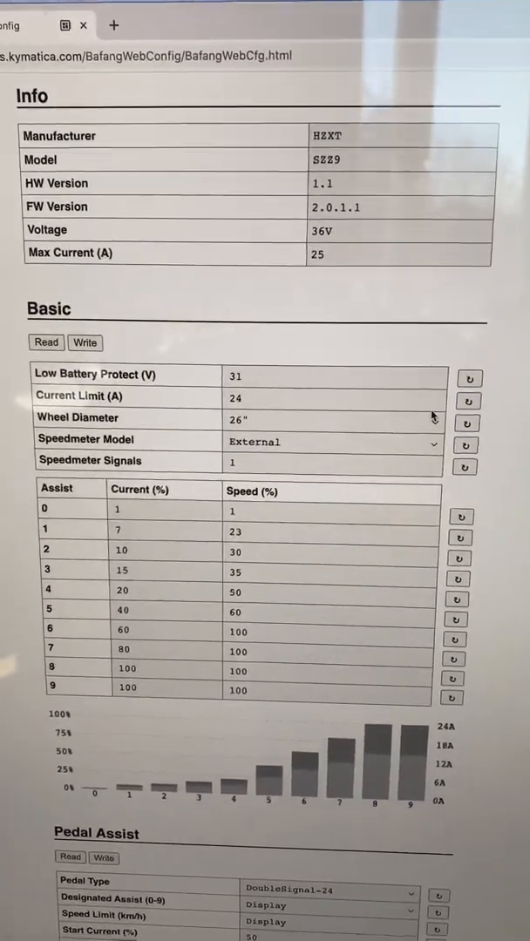
pyautogui.scroll(-3)
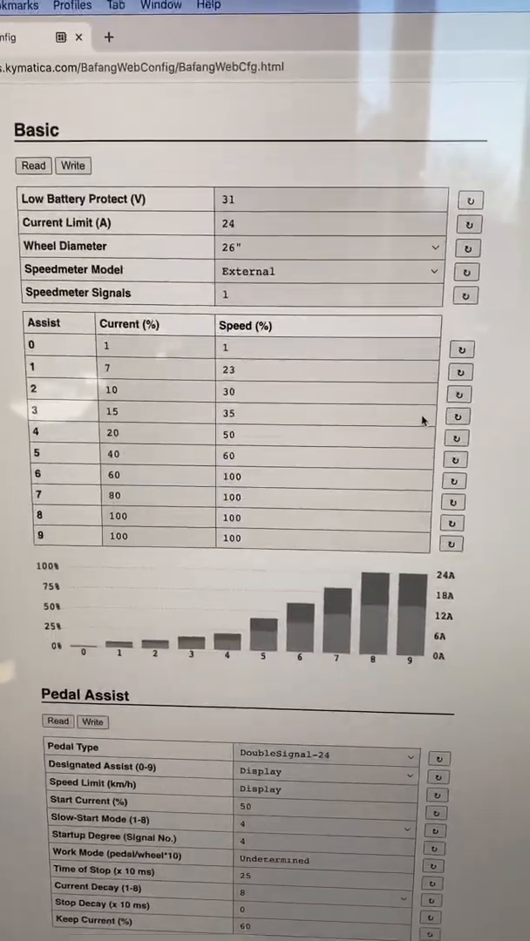
pyautogui.scroll(-3)
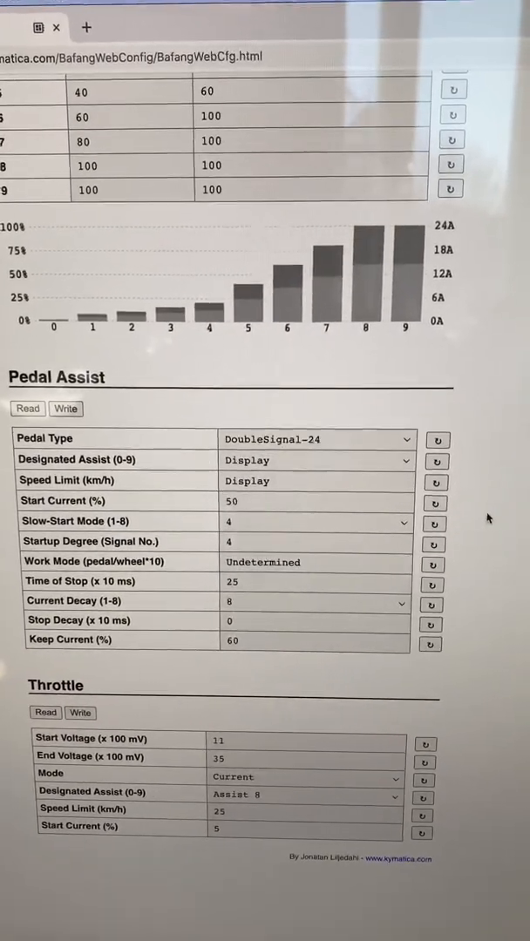
pyautogui.scroll(-3)
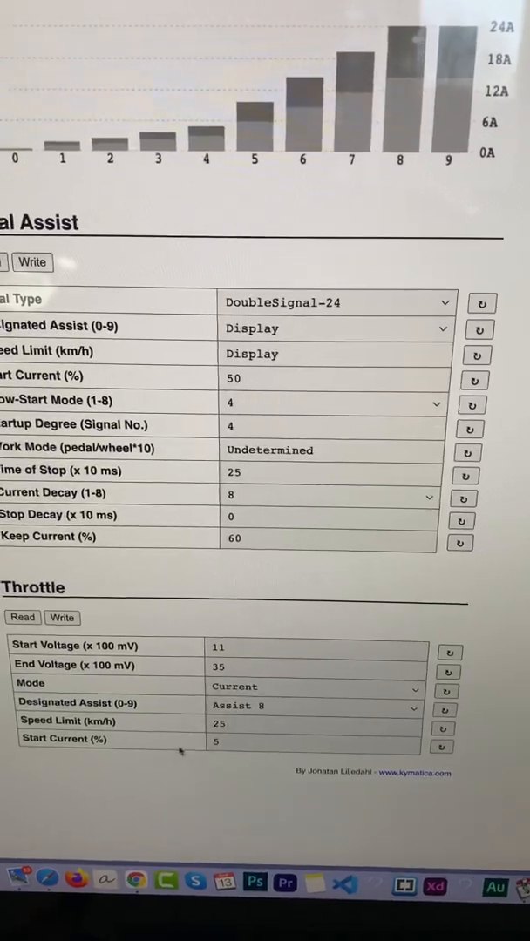
pyautogui.scroll(3)
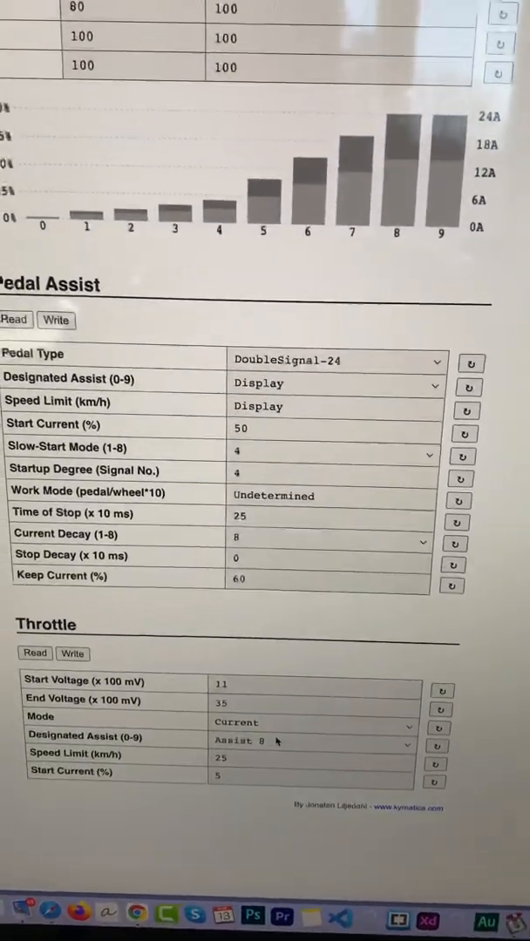
pyautogui.scroll(3)
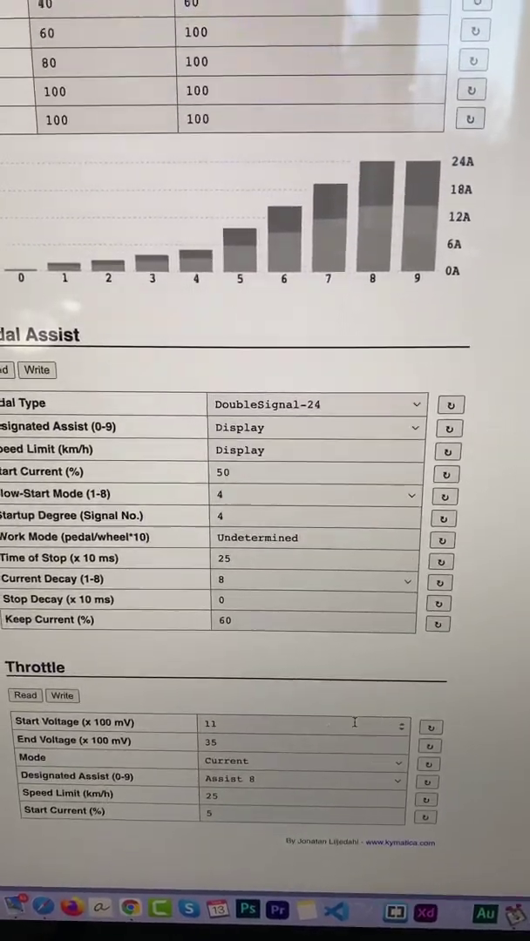
pyautogui.scroll(3)
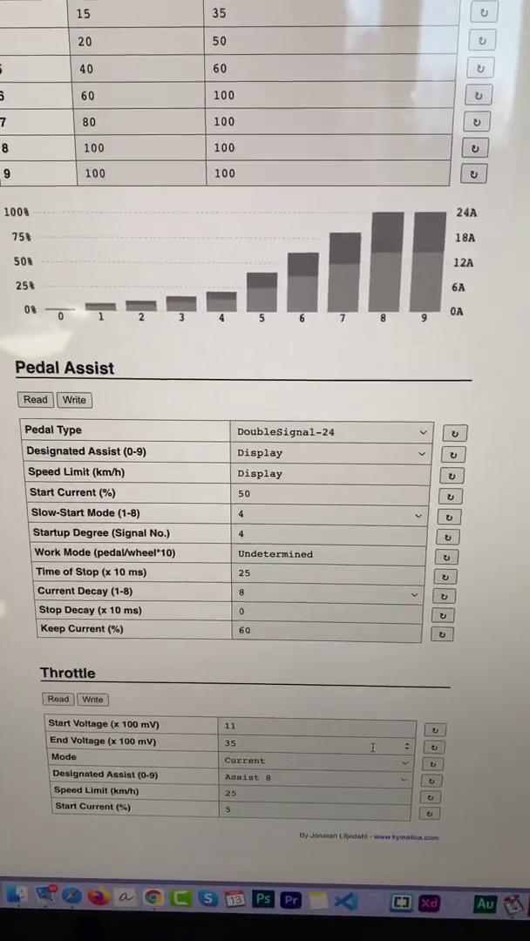
pyautogui.scroll(3)
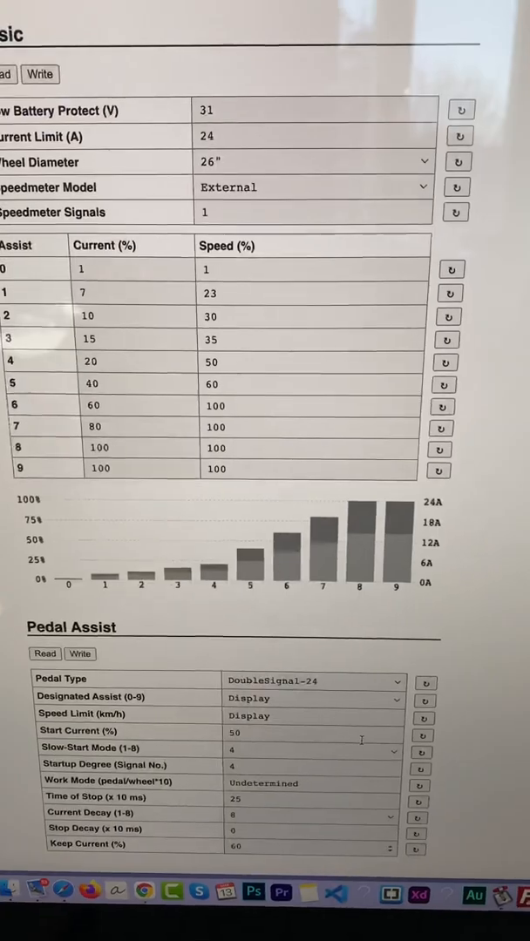
pyautogui.scroll(3)
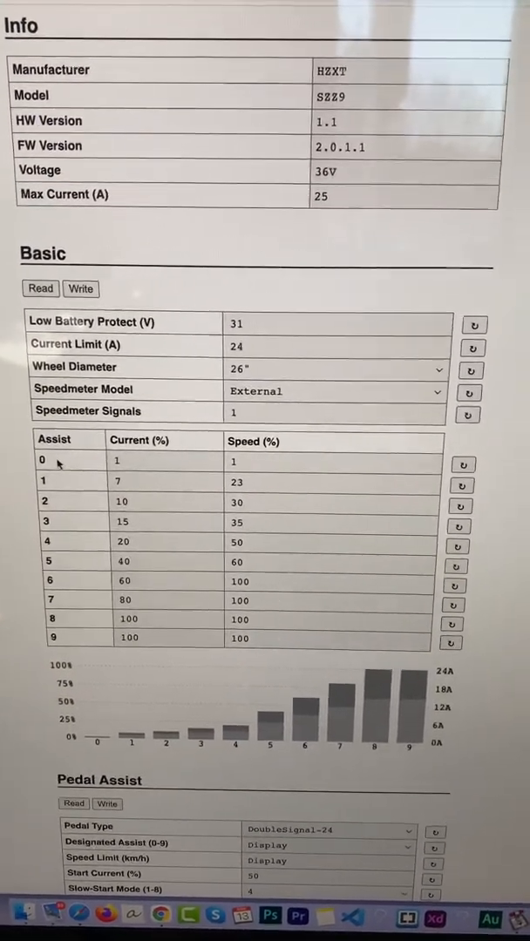
pyautogui.scroll(3)
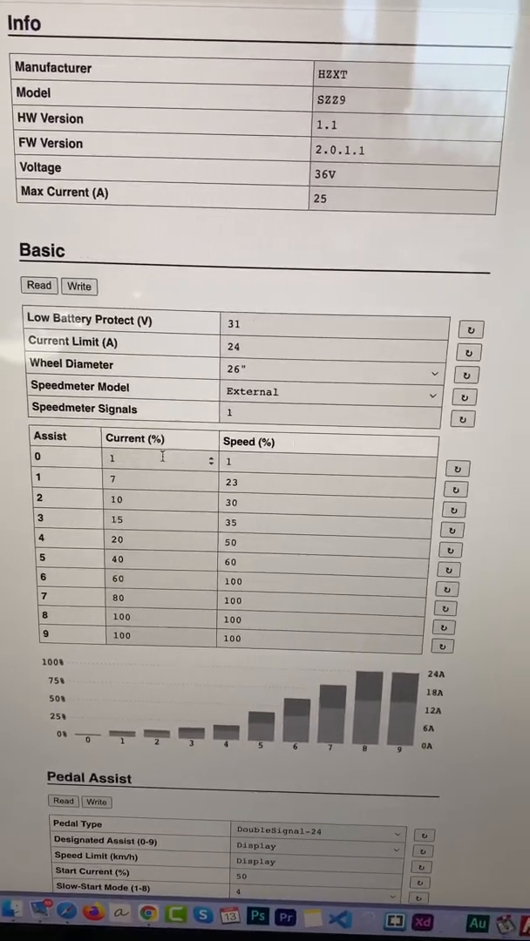
pyautogui.scroll(3)
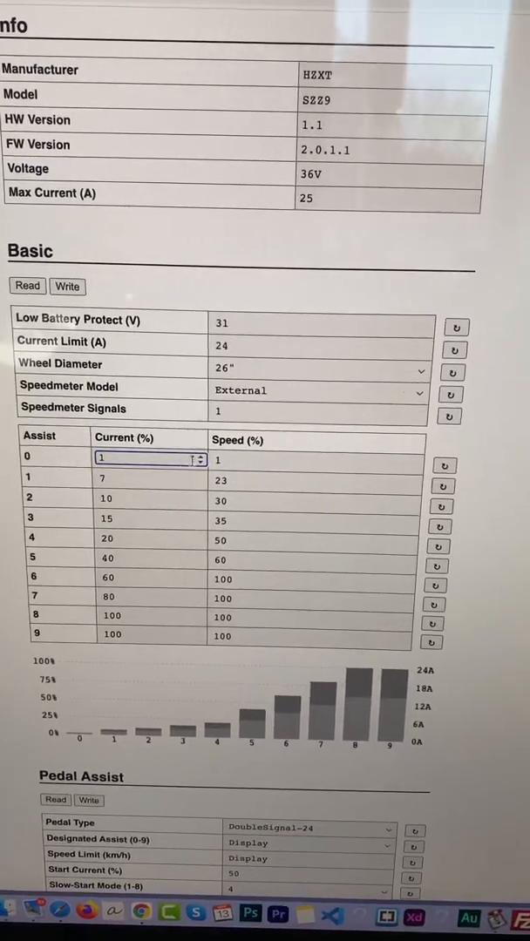
pyautogui.click(307, 456)
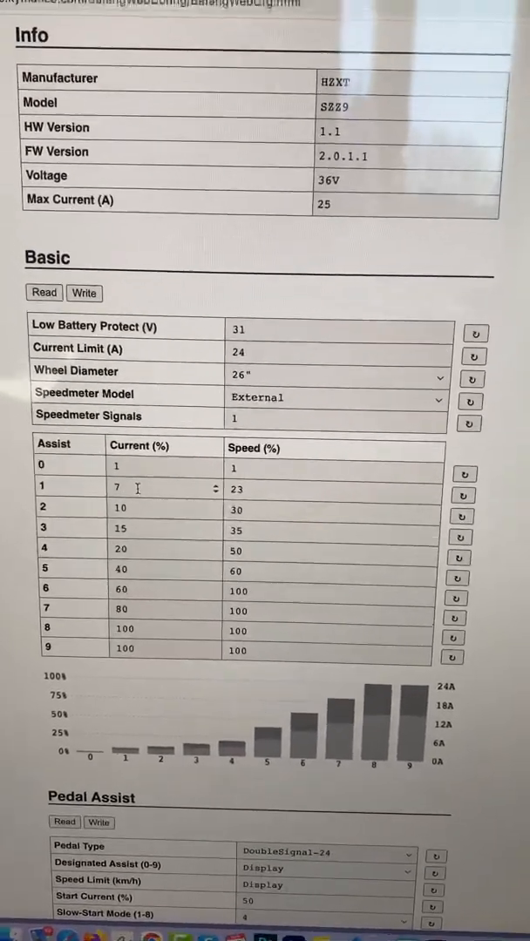
pyautogui.scroll(3)
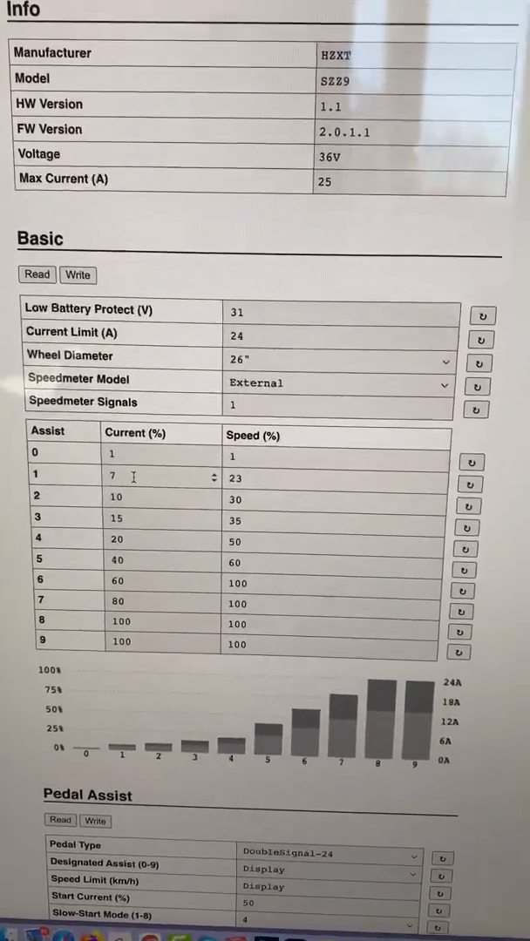